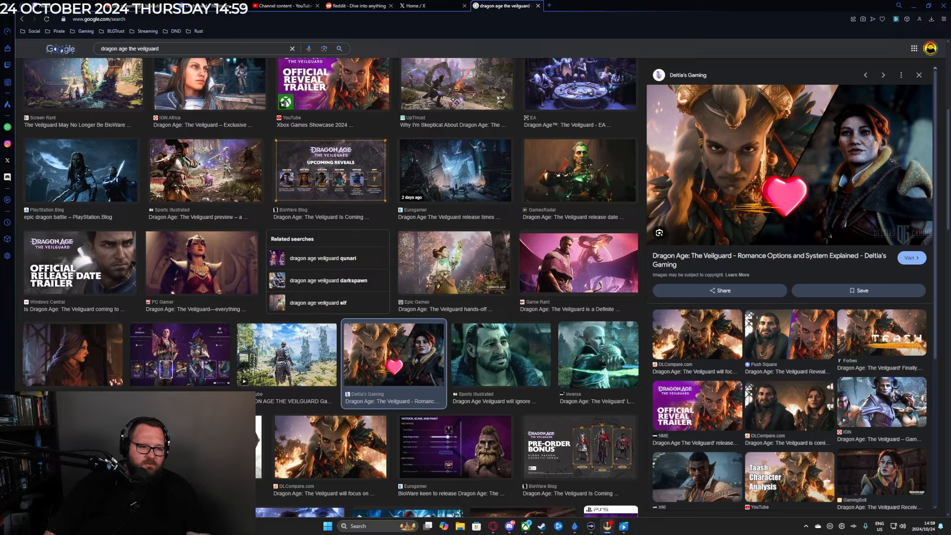
Step: Switch to the tab holding the Veilguard armoured-woman image from Google Images
{"action": "left_click", "coordinate": [577, 6]}
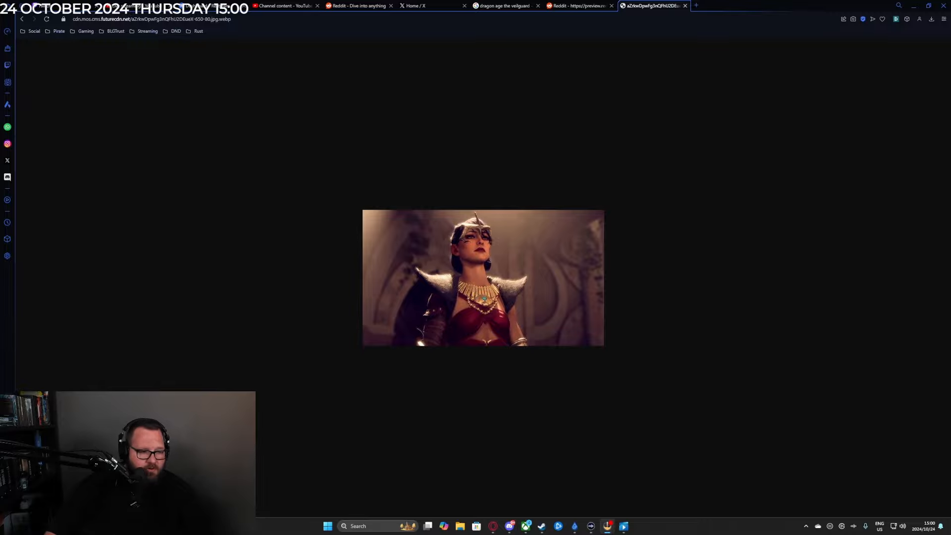
{"action": "left_click", "coordinate": [356, 6]}
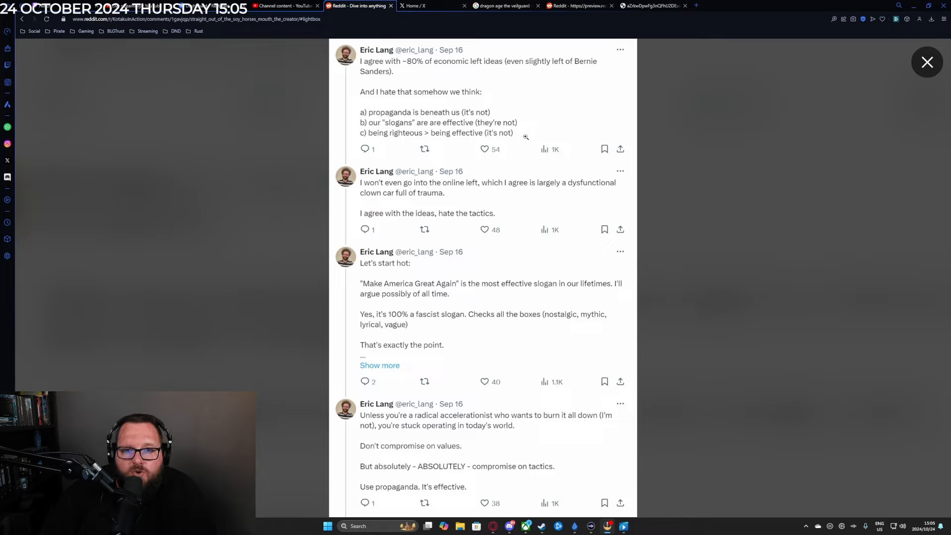
{"action": "mouse_move", "coordinate": [454, 448]}
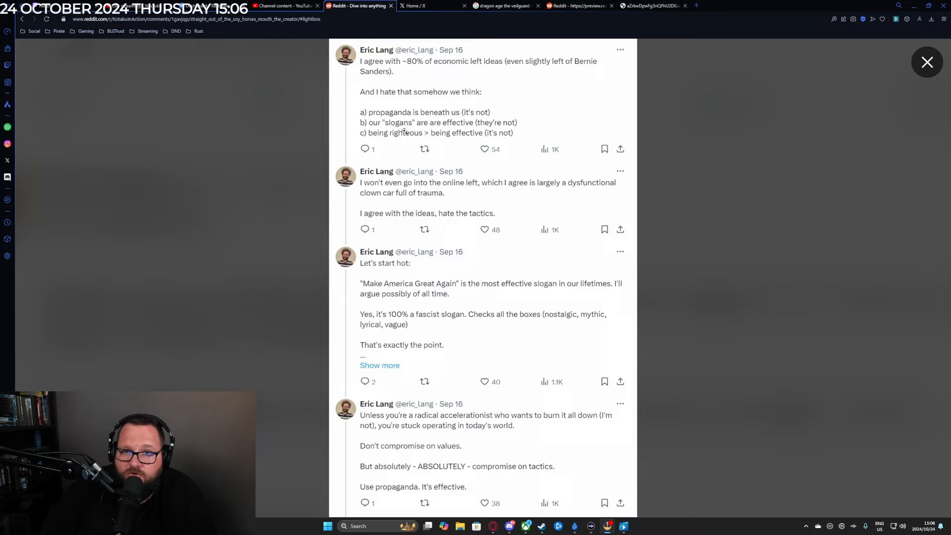
{"action": "mouse_move", "coordinate": [243, 260]}
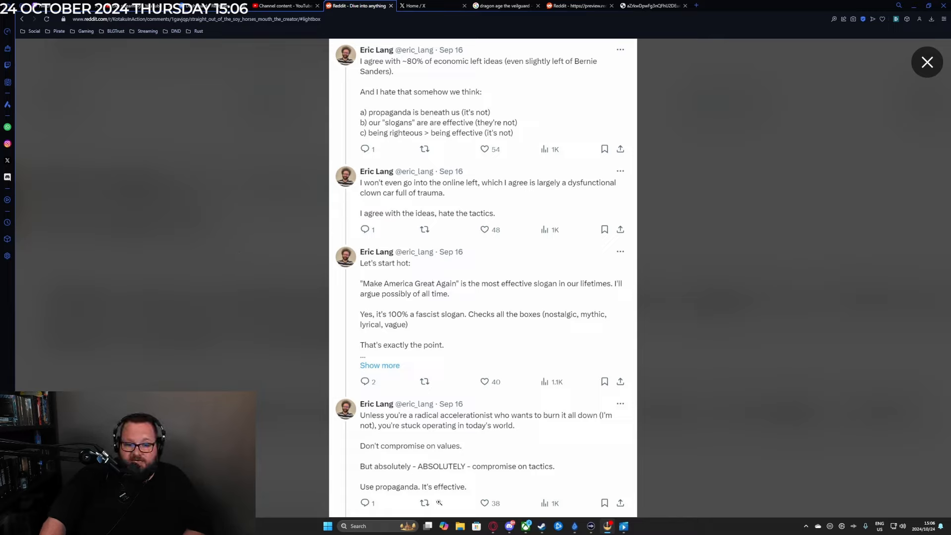
{"action": "mouse_move", "coordinate": [201, 317]}
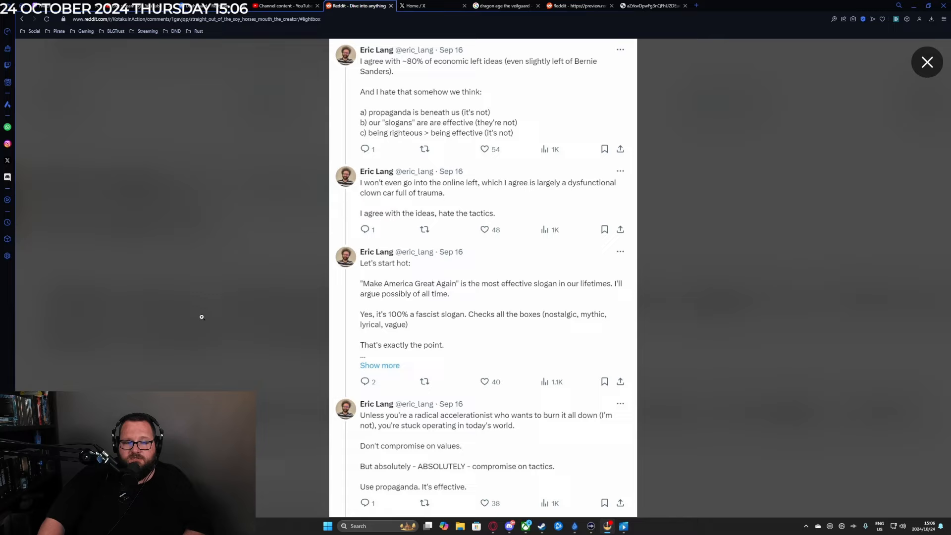